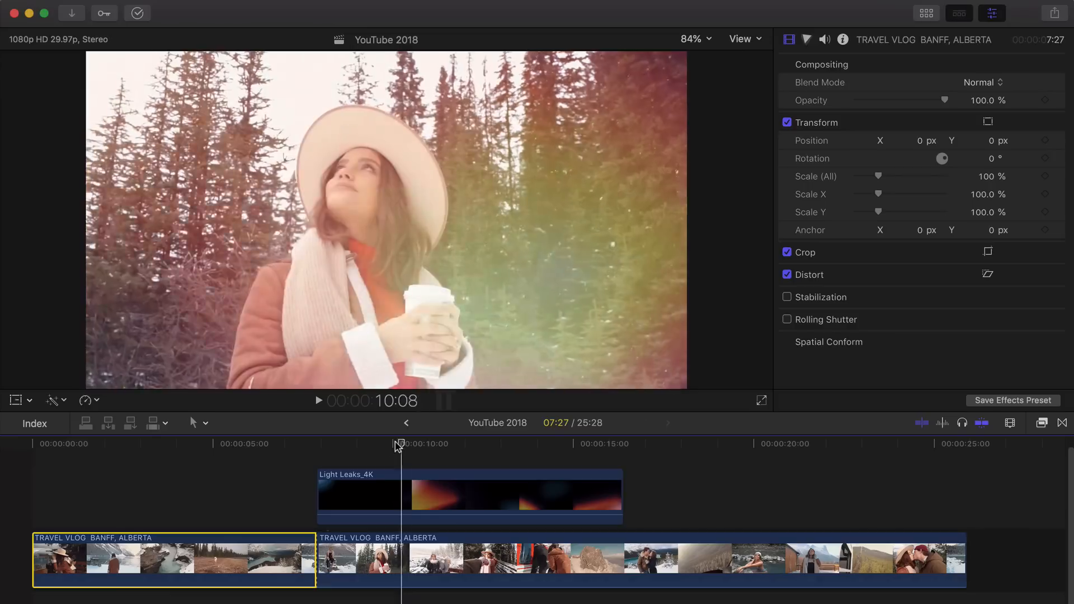
- Preview the vlog section where the Light Leaks_4K overlay plays and select the leak clip
left_click_drag(399, 444, 414, 444)
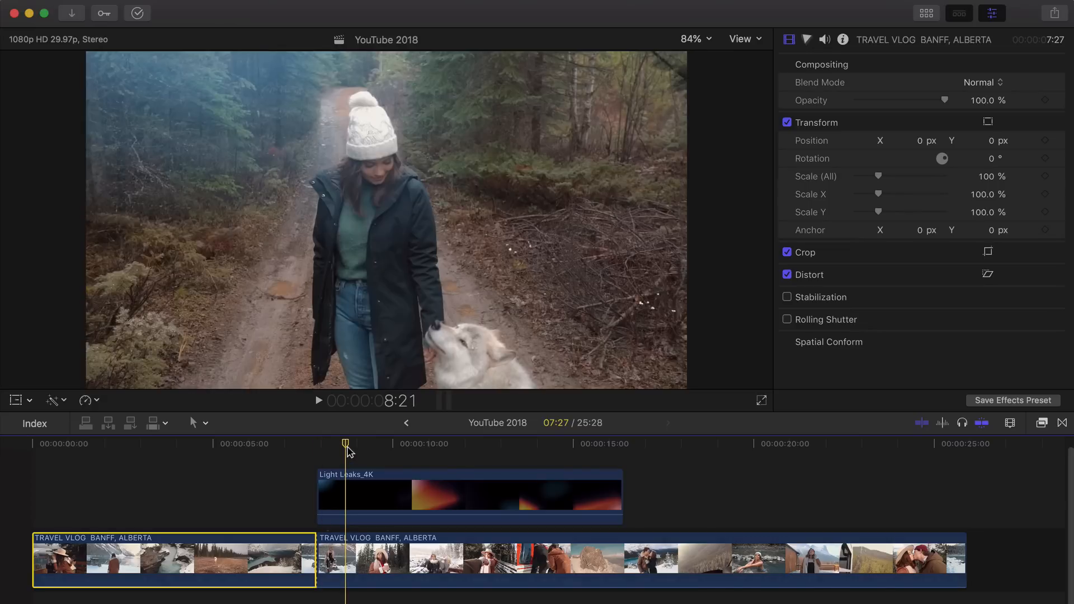
mouse_move(354, 448)
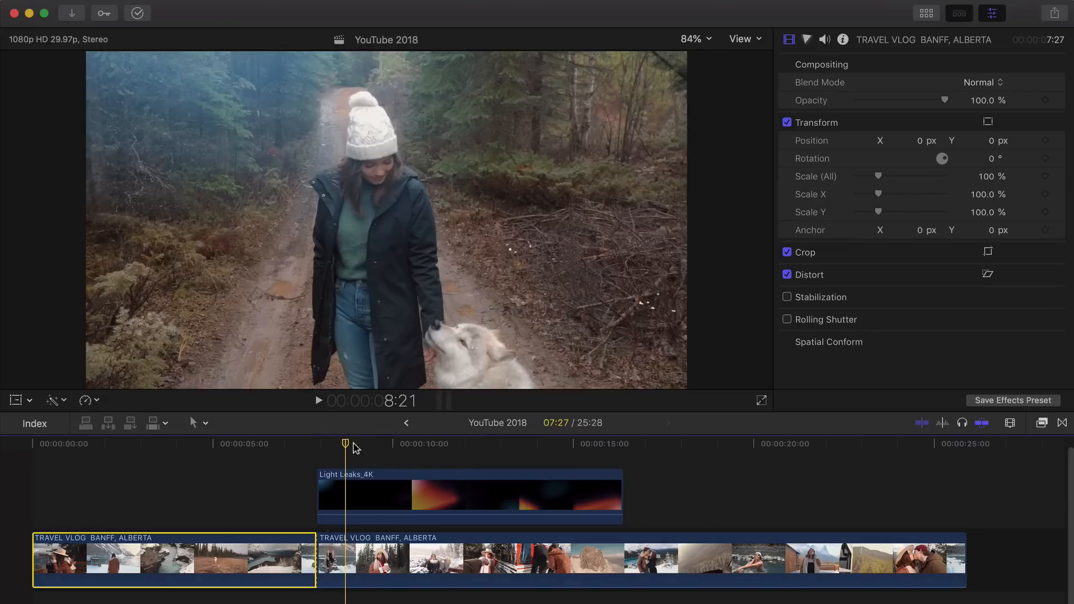
left_click(435, 444)
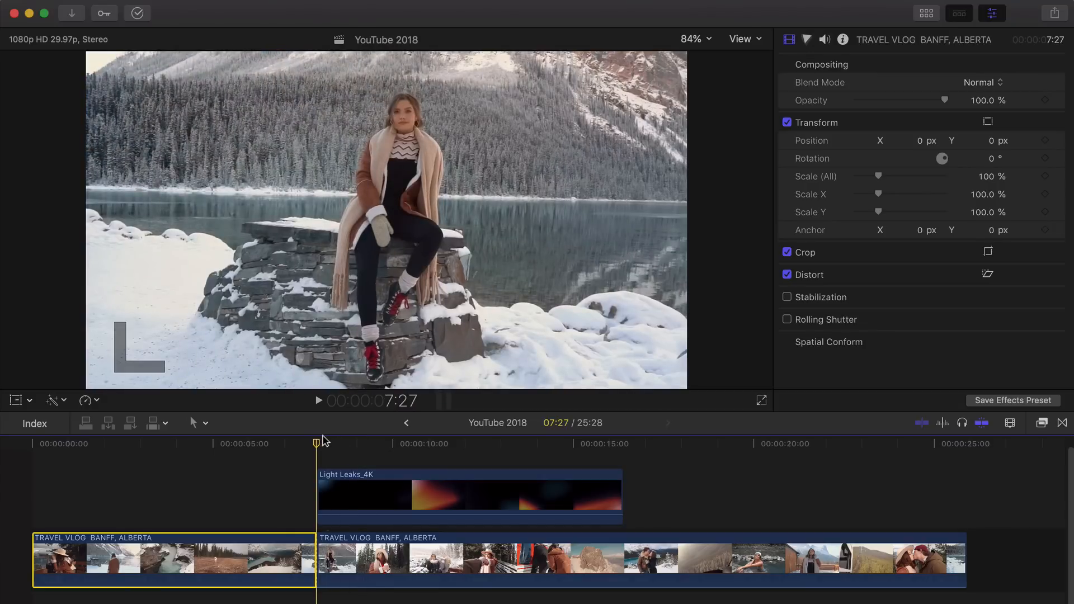
left_click(317, 401)
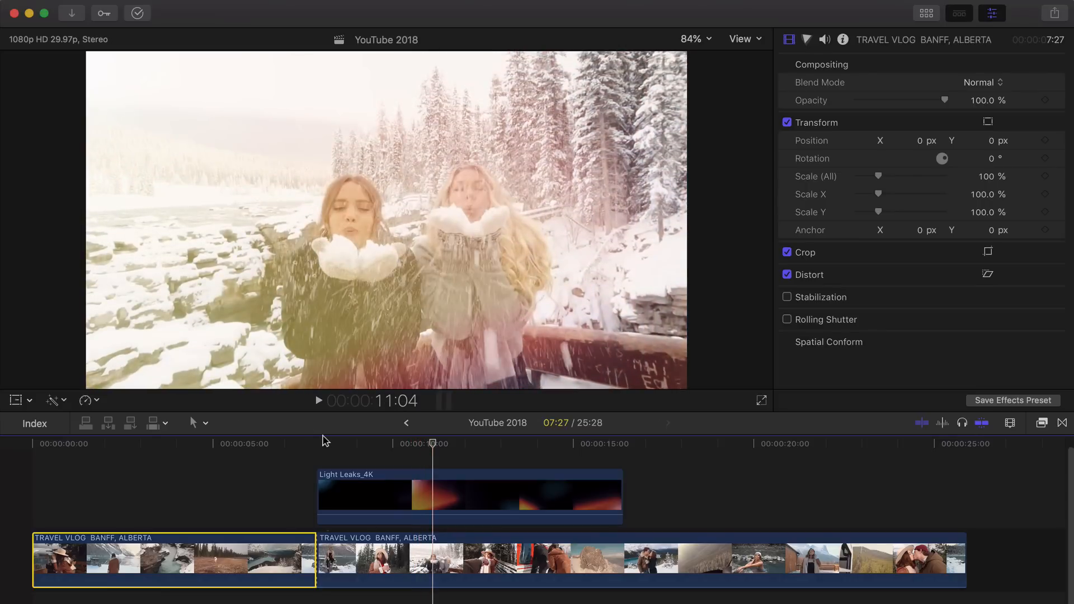
left_click(316, 443)
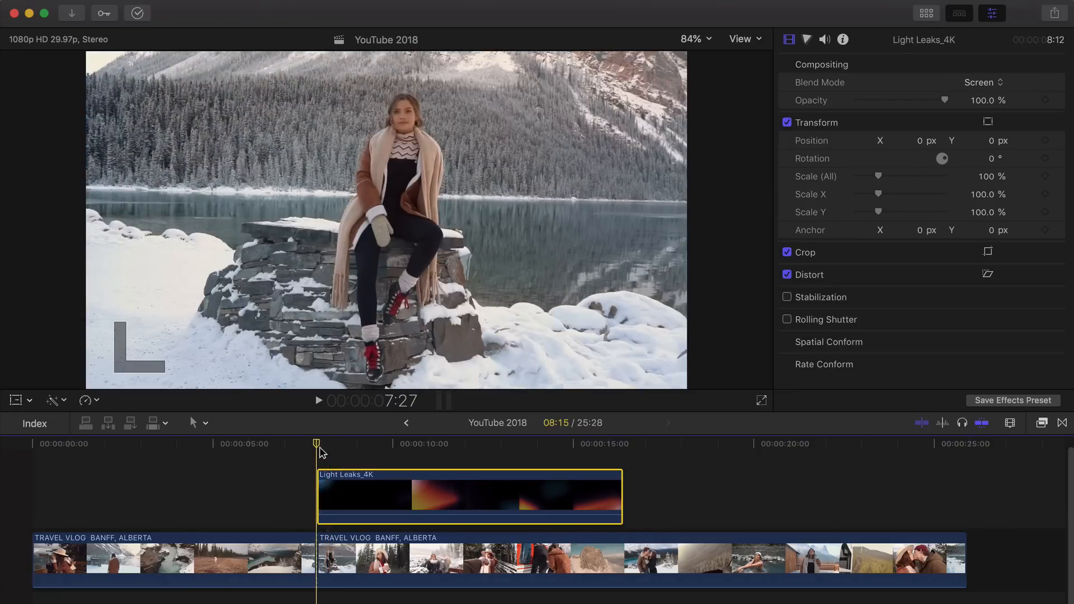
left_click(318, 400)
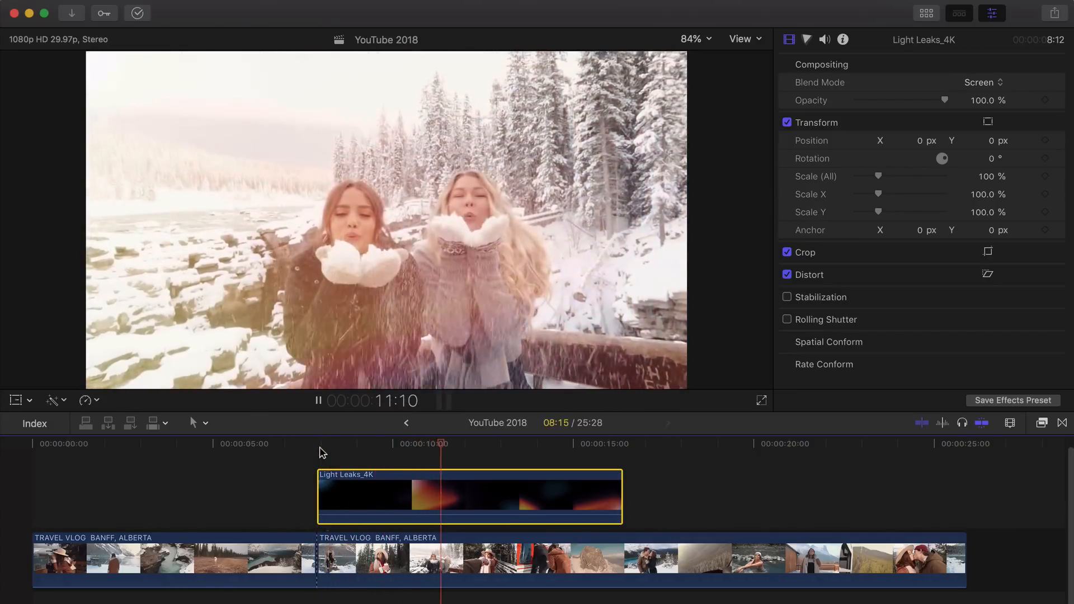
- Disable the Light Leaks_4K clip and play the footage again without the overlay for comparison
left_click(317, 442)
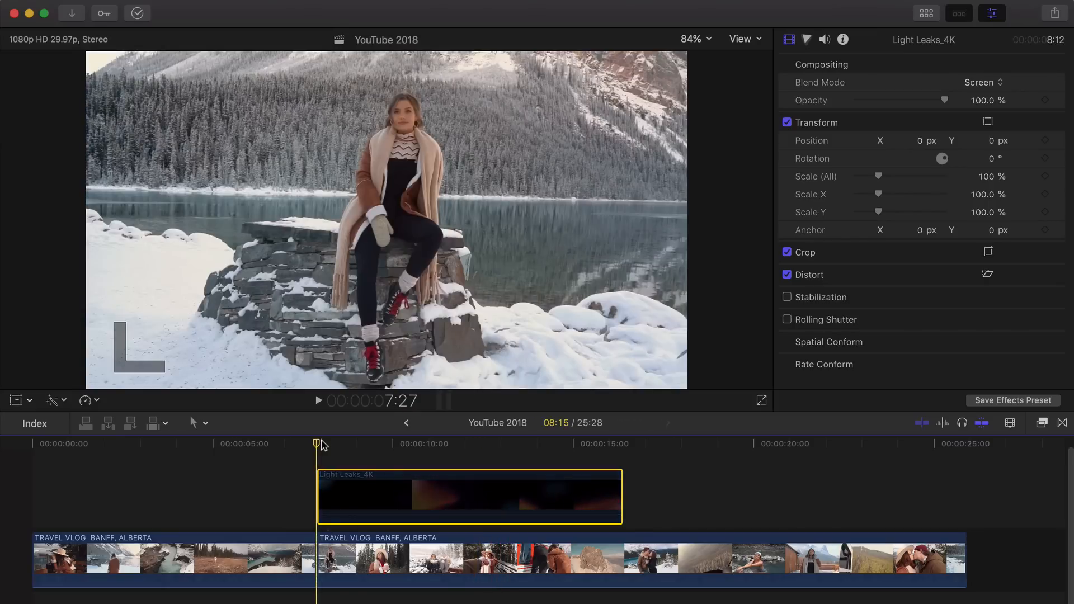
left_click(316, 400)
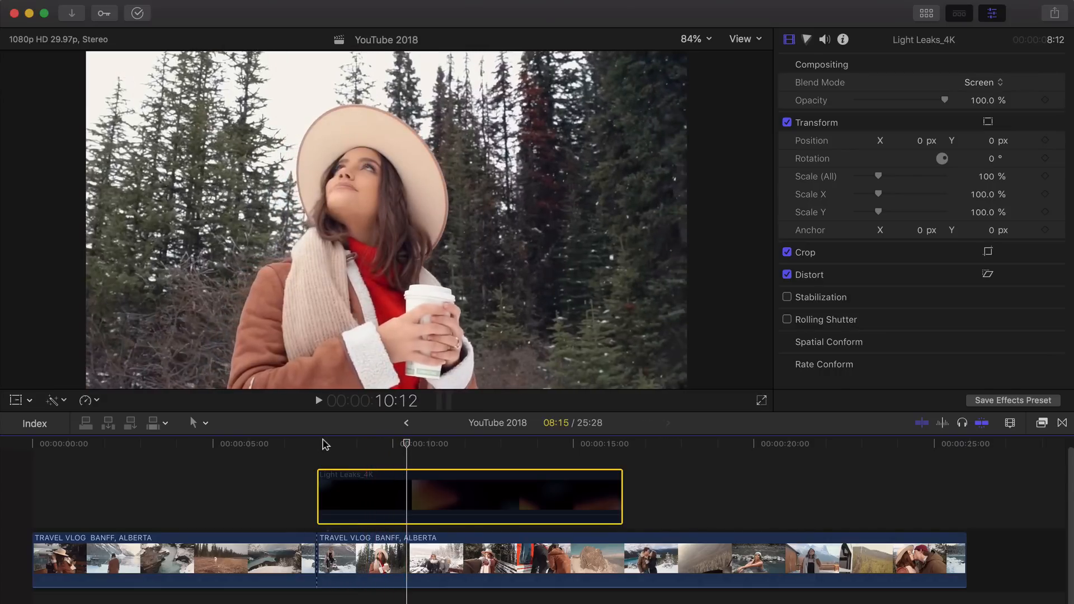
left_click(318, 400)
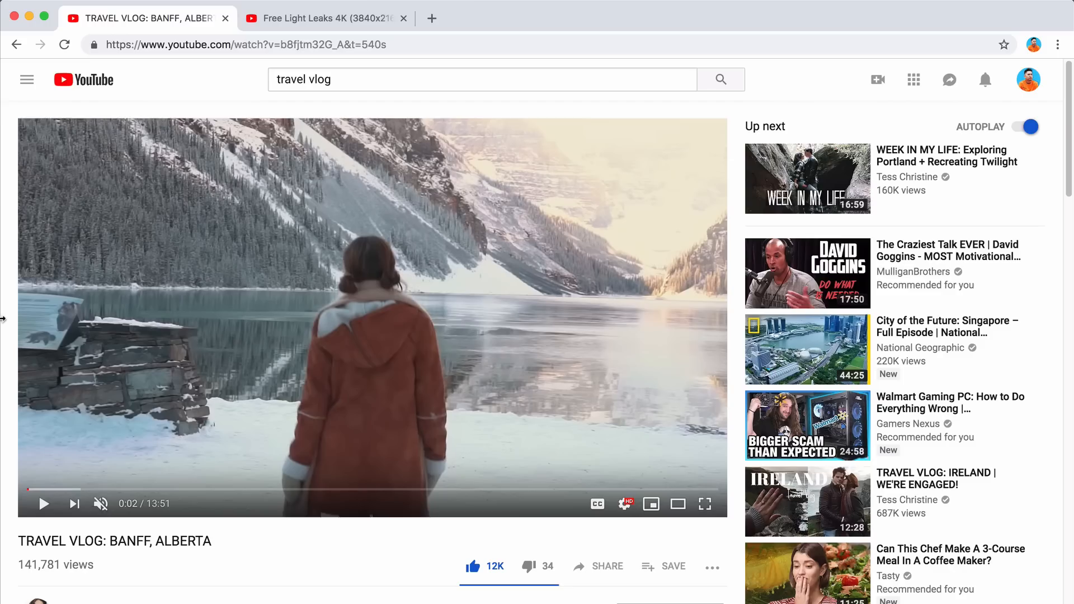
- Scroll down the TRAVEL VLOG: BANFF, ALBERTA YouTube page to its description
scroll("down", 3)
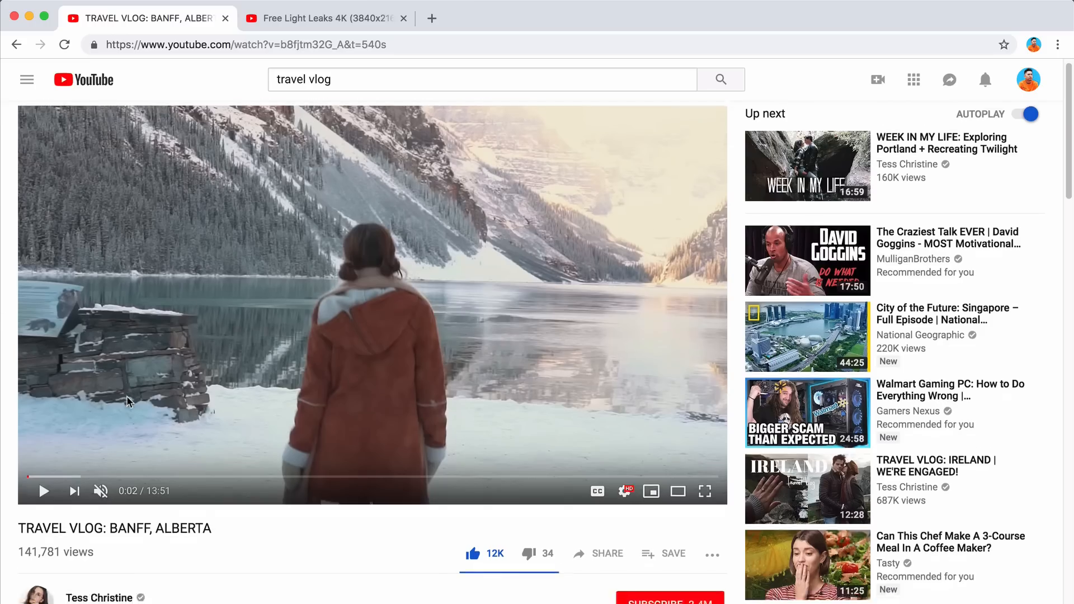
scroll("down", 3)
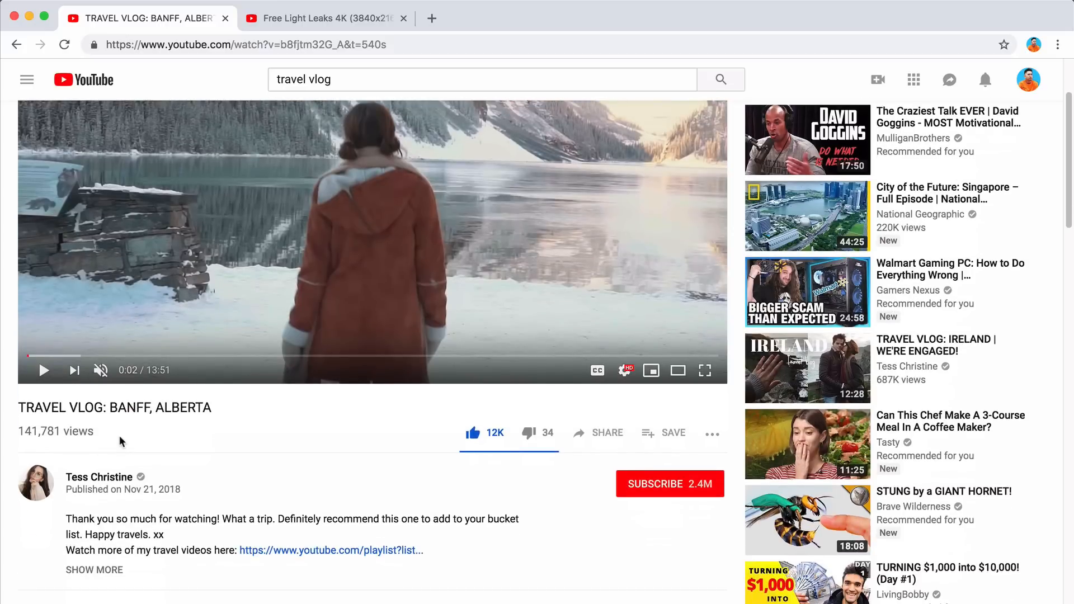
scroll("down", 3)
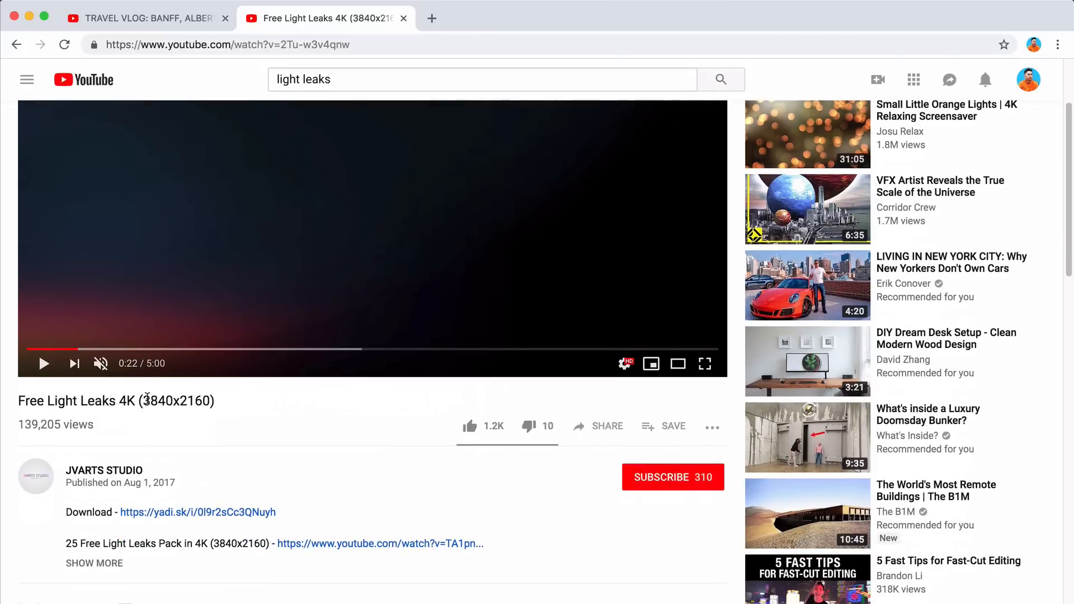
mouse_move(116, 503)
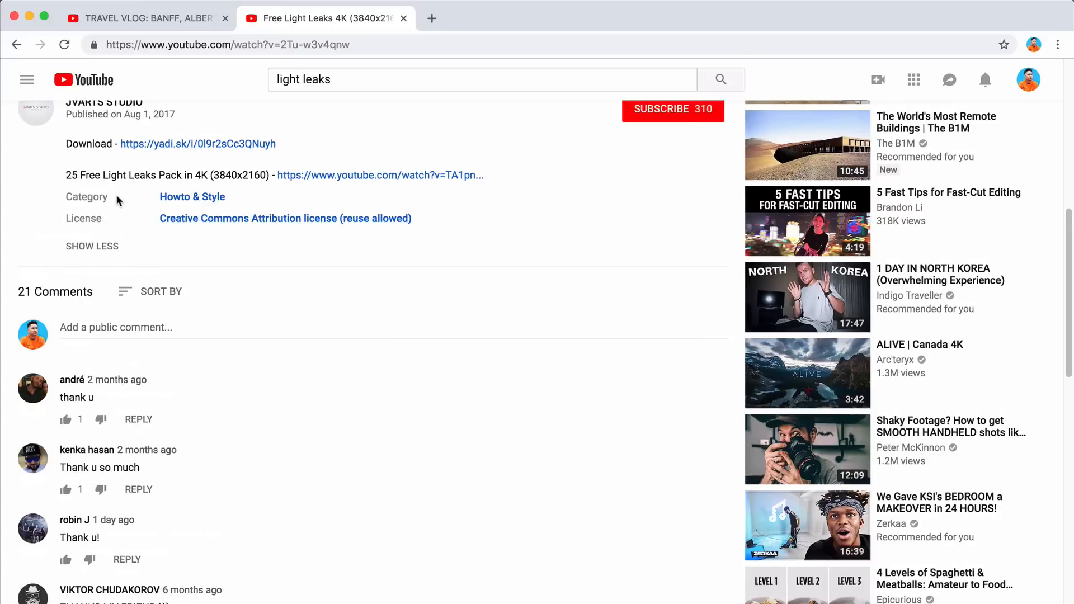
- Scroll the Free Light Leaks 4K page, then return to the timeline around nine seconds into the vlog
scroll("down", 3)
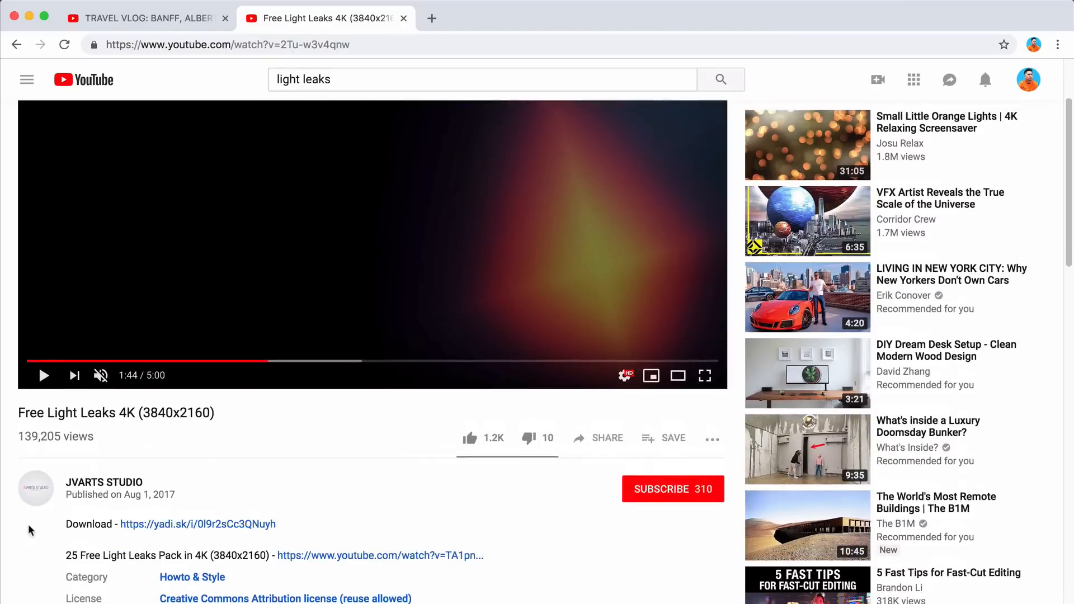
scroll("down", 3)
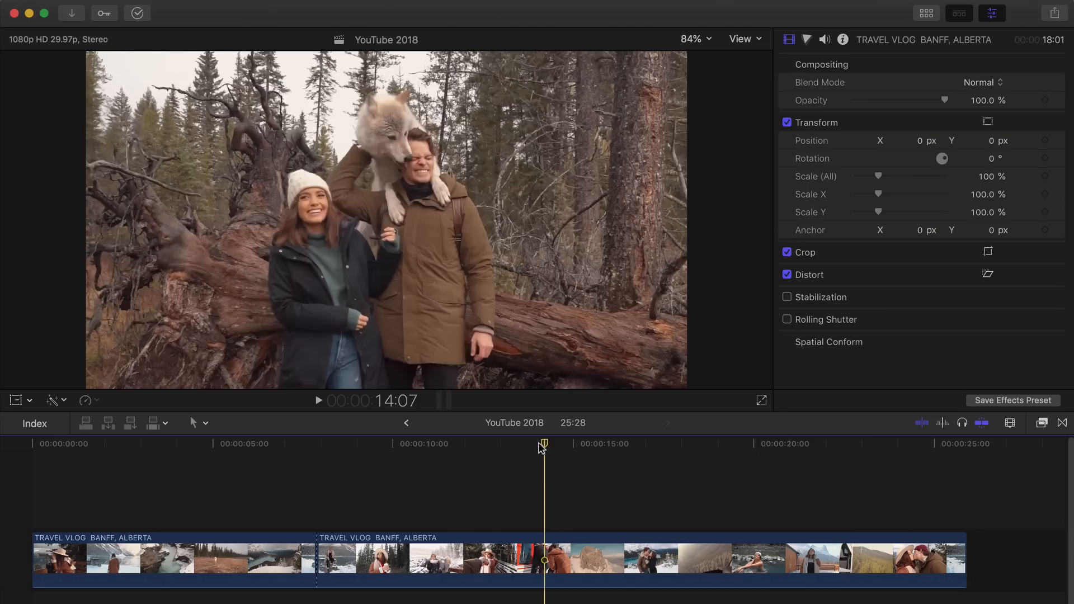
left_click(363, 442)
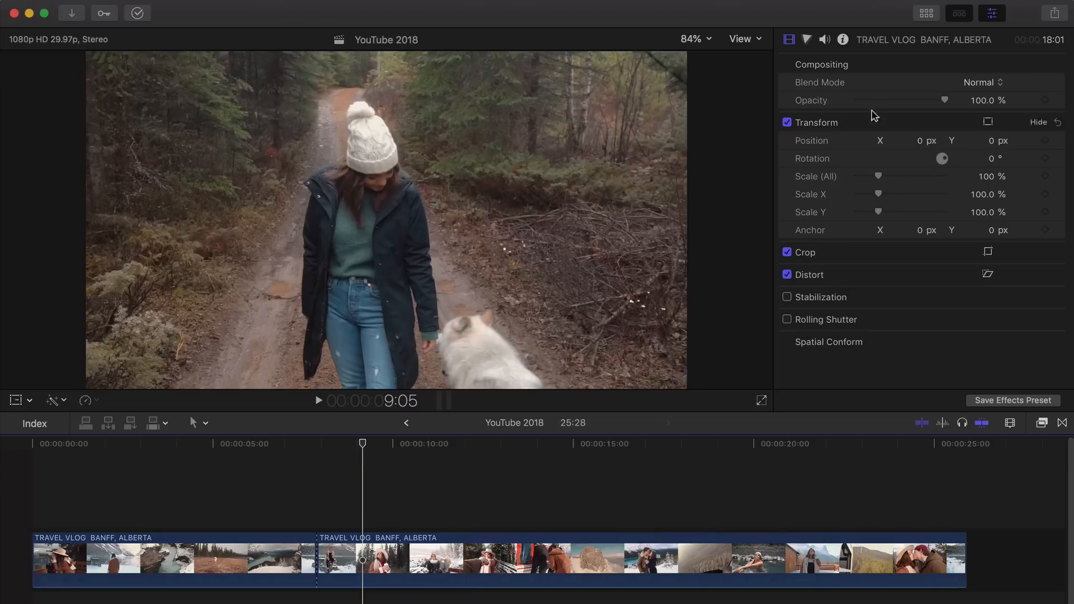
mouse_move(925, 13)
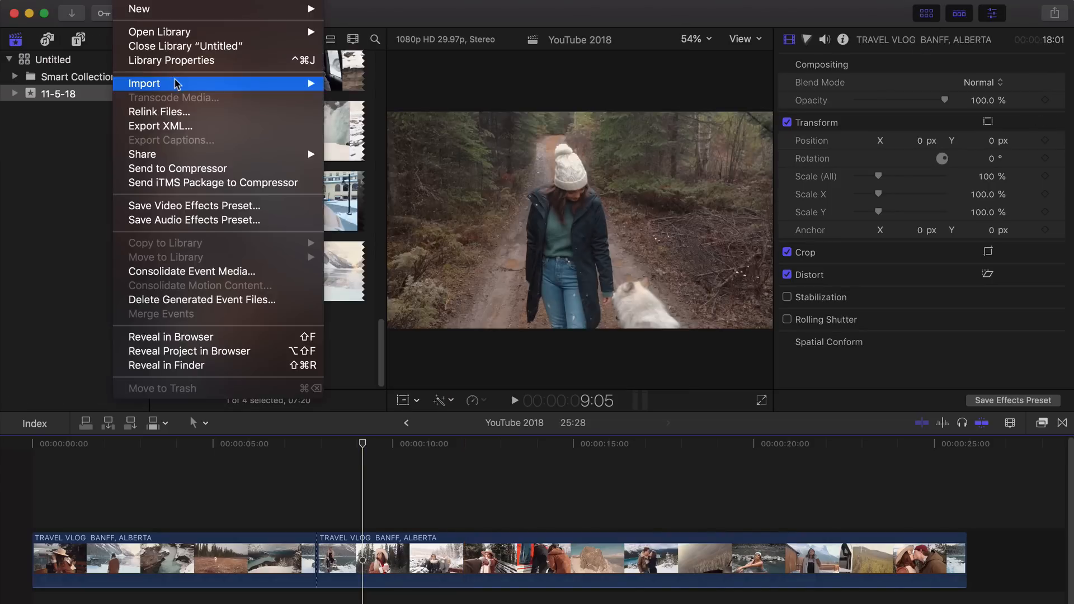
- Import Light Leaks_4K.mp4 from the Downloads folder into the 11-5-18 event
left_click(144, 83)
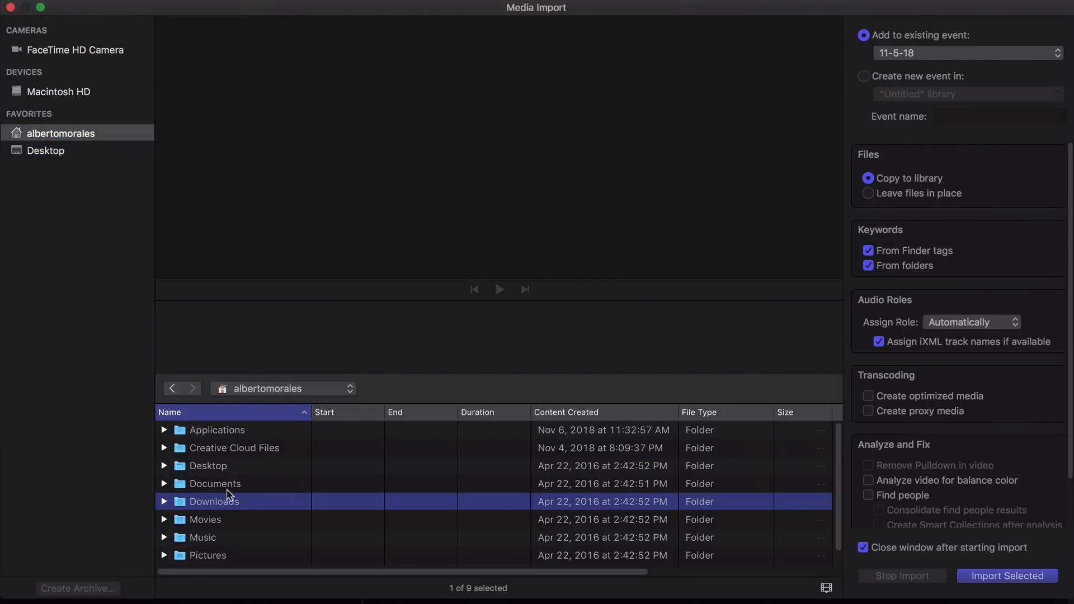
double_click(214, 501)
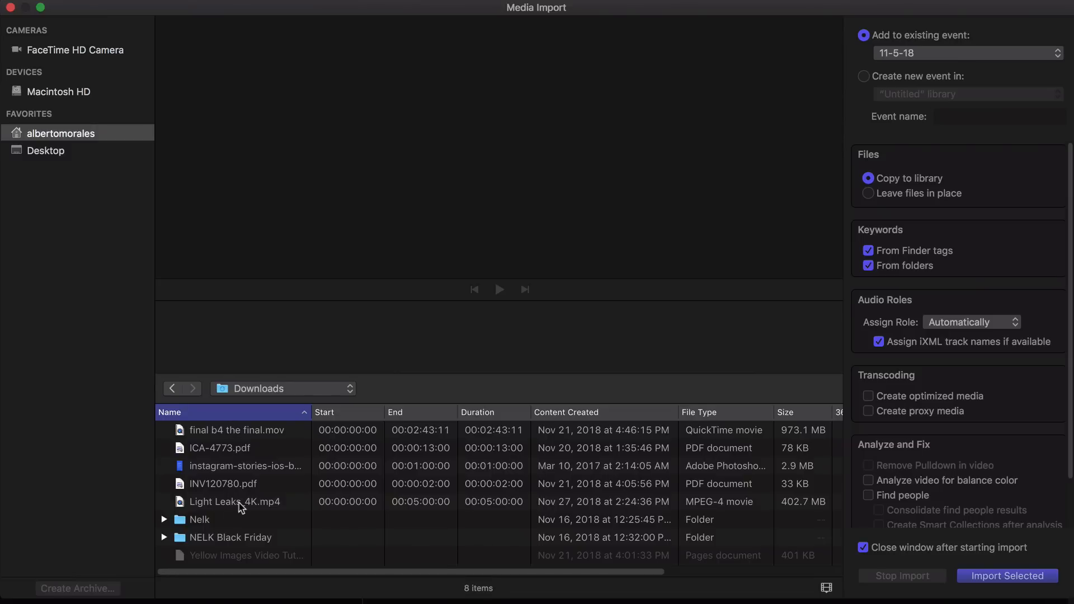
left_click(235, 501)
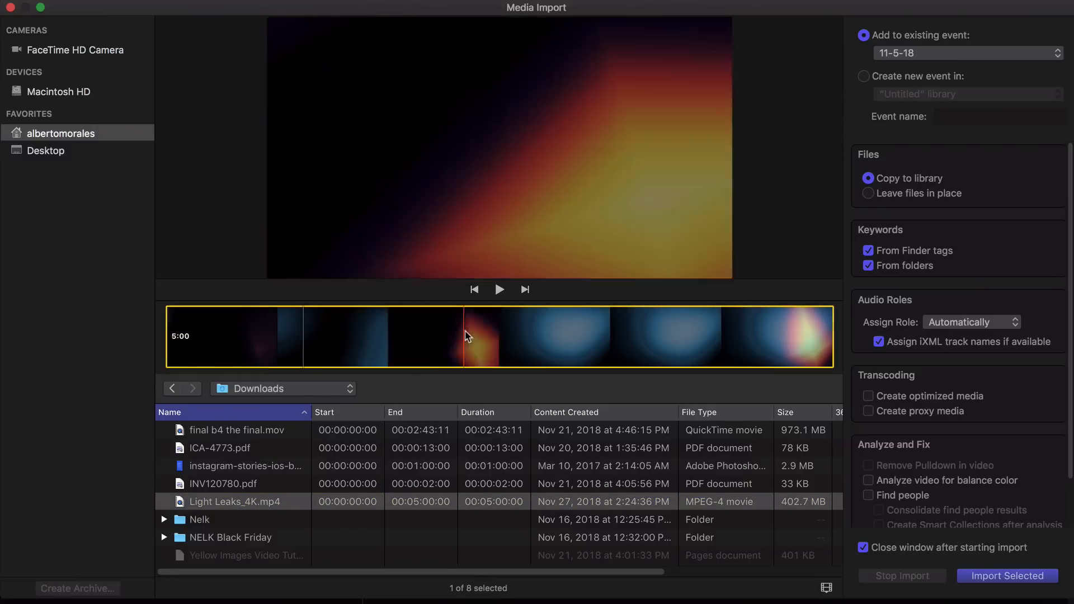
left_click(1005, 575)
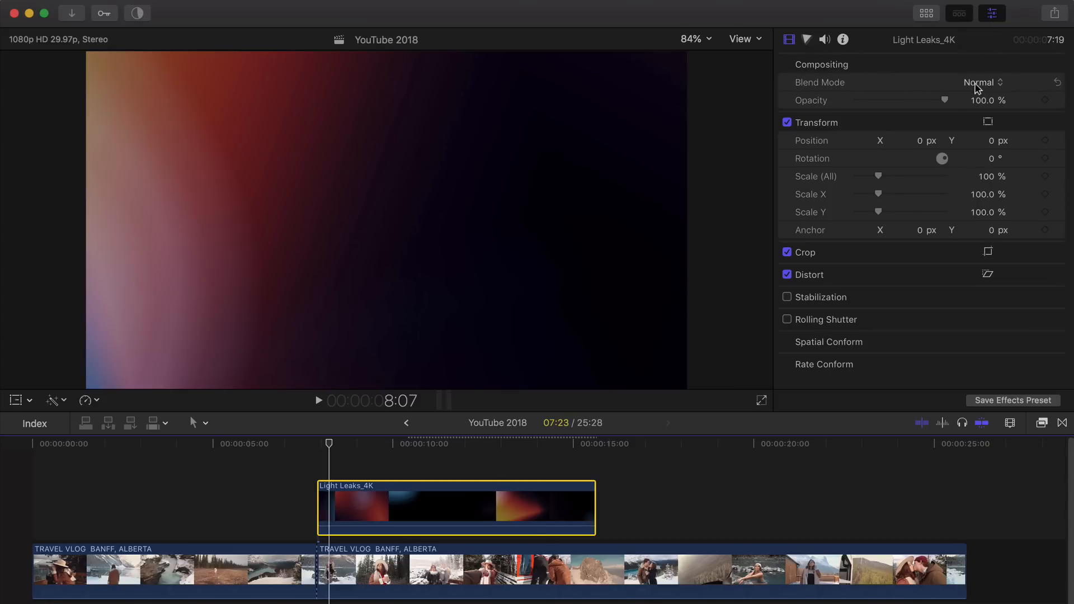
- Show the Blend Mode choices for the Light Leaks_4K clip in the Video Inspector
left_click(981, 81)
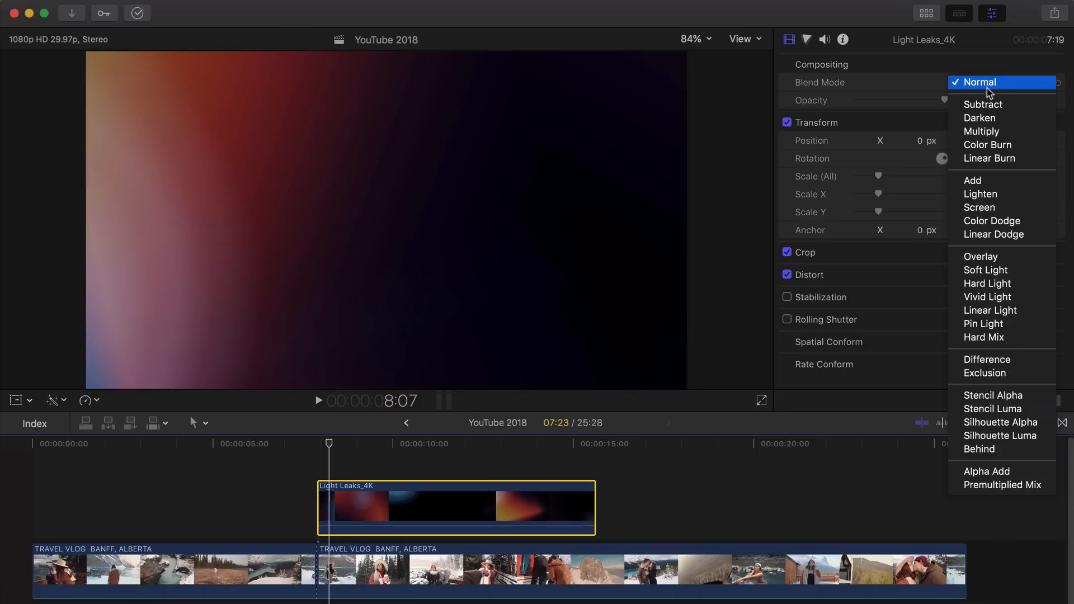
- Try Lighten and Add blend modes on the leak clip, then settle on Screen
left_click(980, 194)
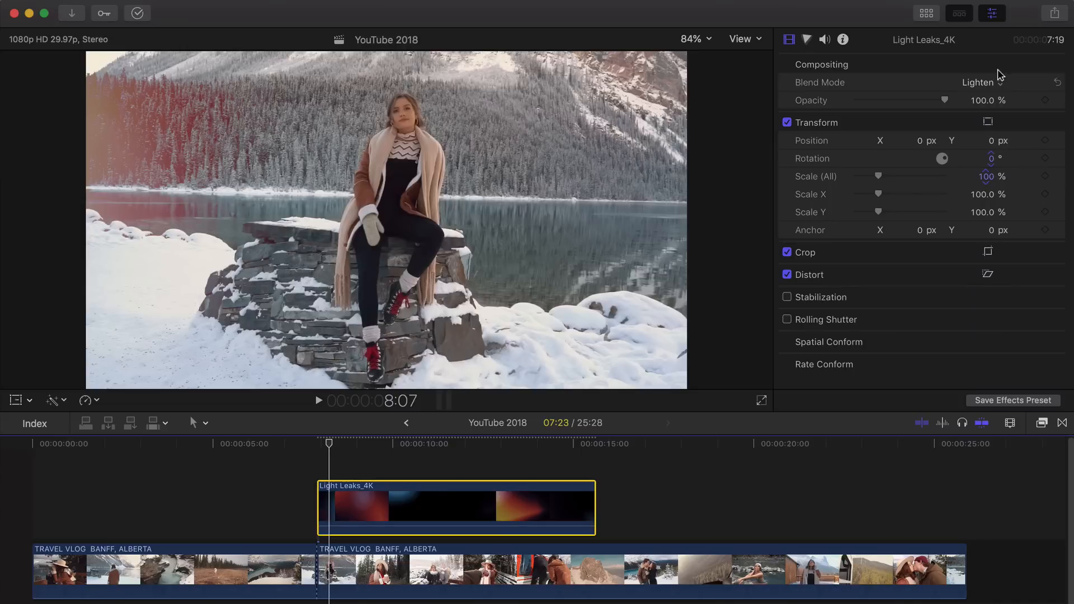
left_click(977, 81)
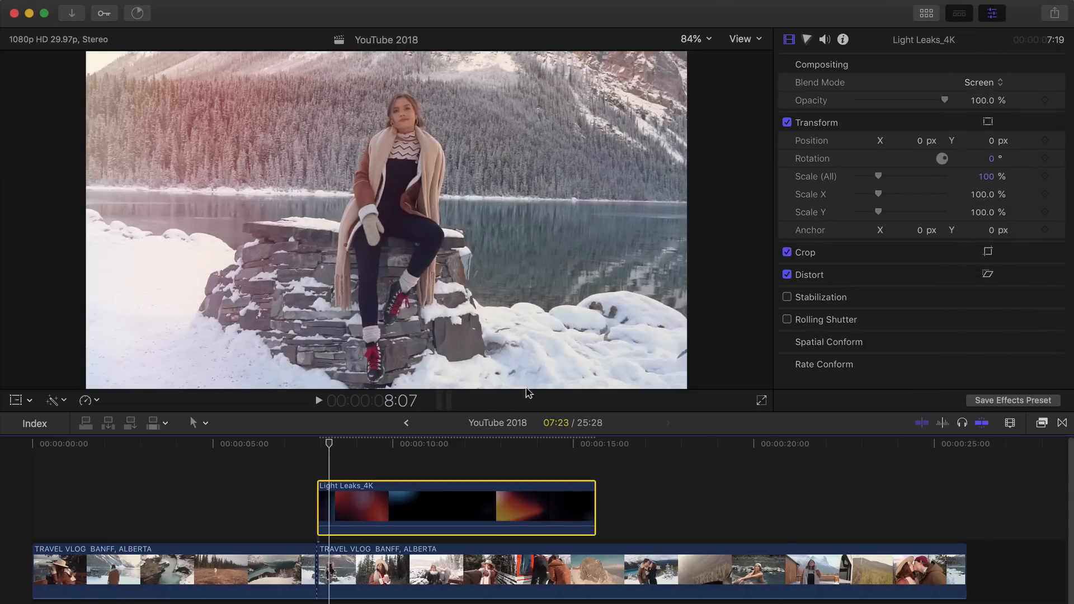
left_click(983, 82)
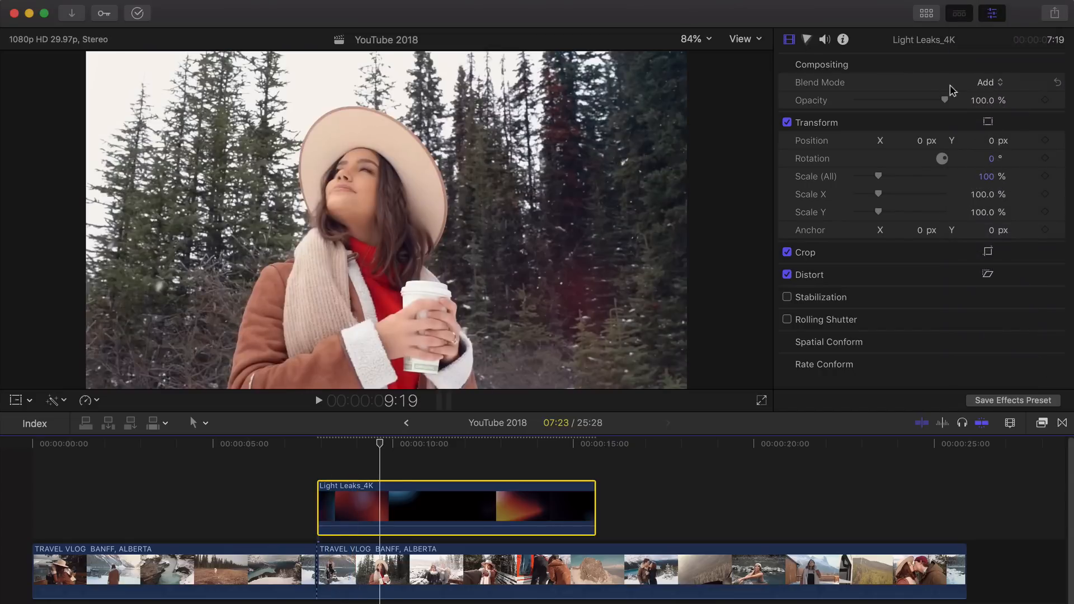
left_click(989, 82)
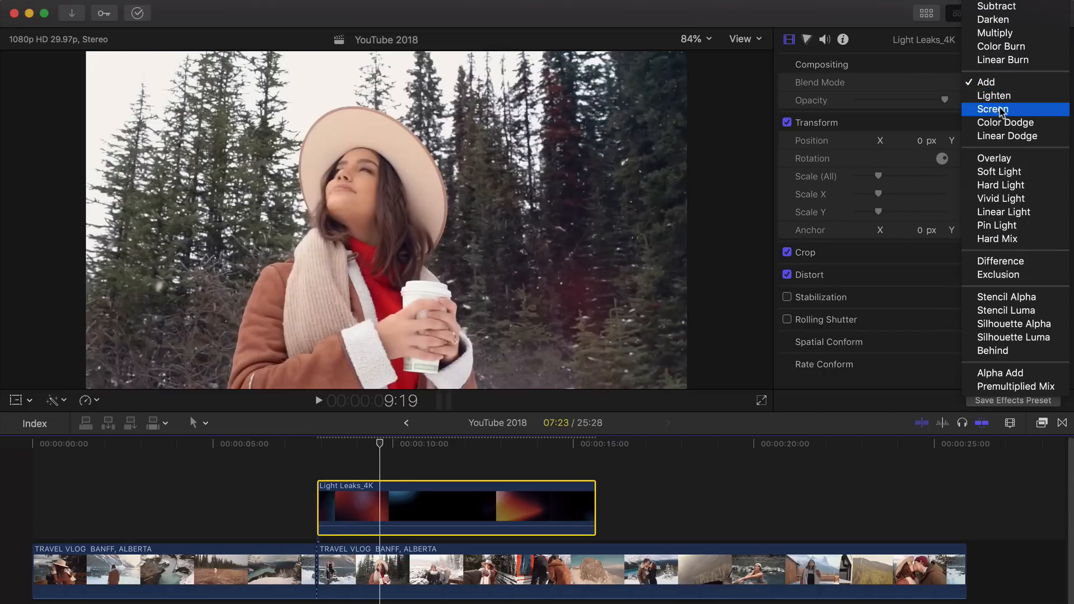
left_click(1006, 135)
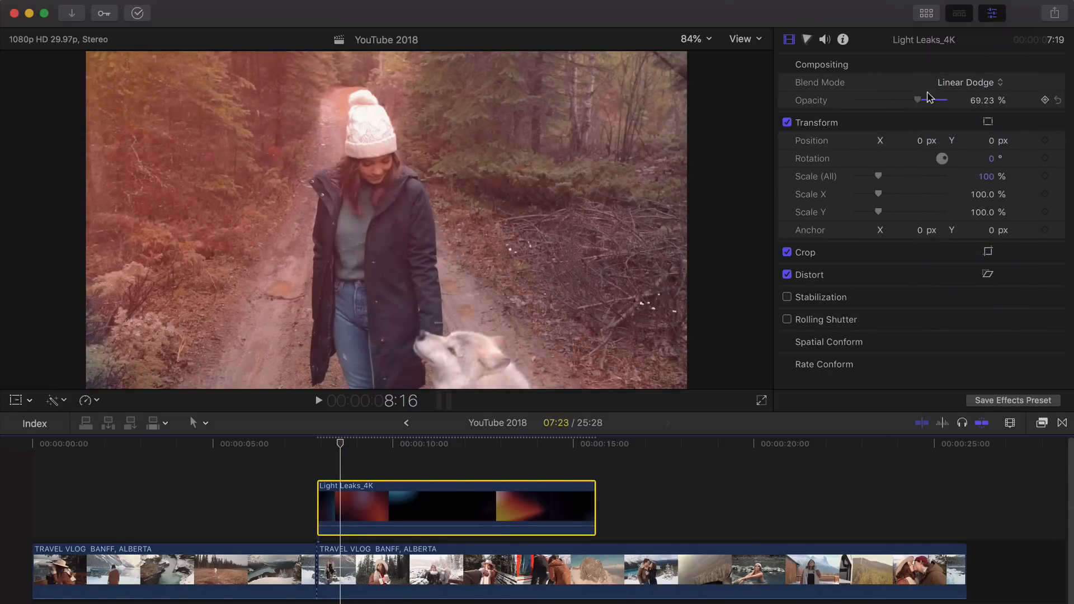
- Lower the leak clip's opacity to about 51% on Screen blending and play back the result
left_click(317, 400)
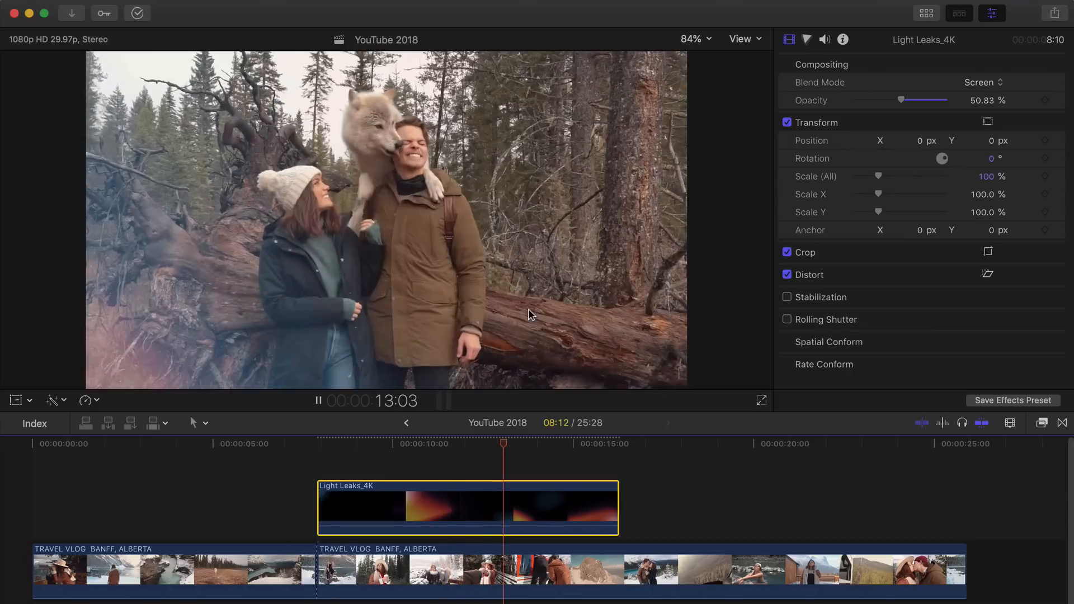
left_click(317, 400)
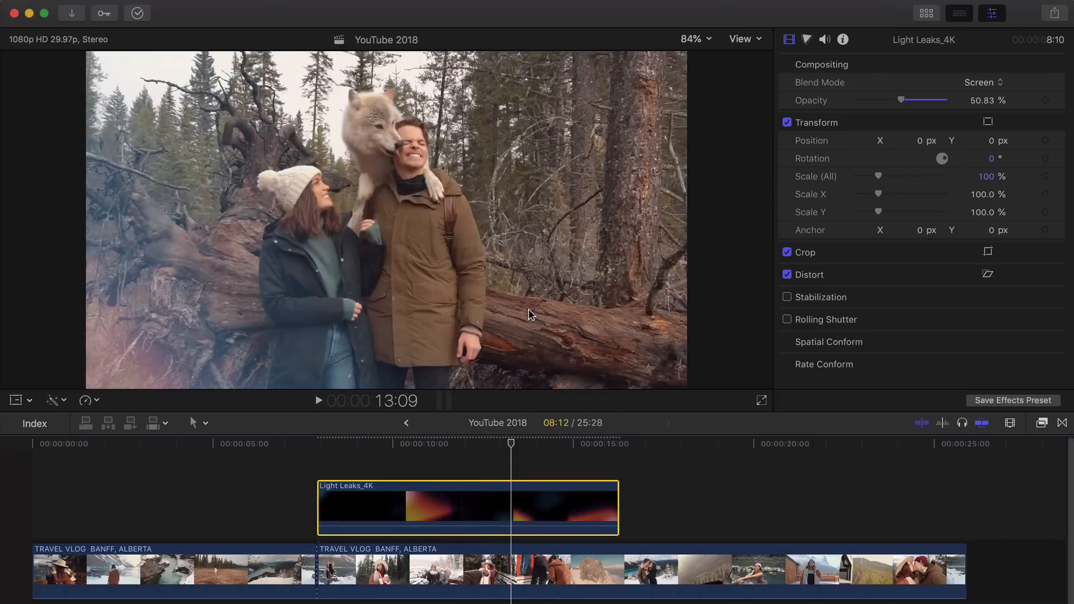